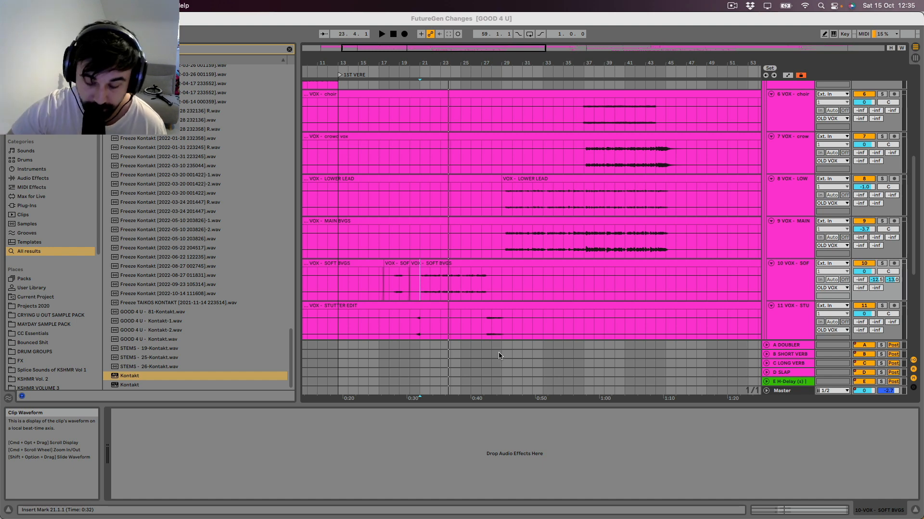
Fold the vocal stack into its group tracks and start playback of the arrangement
scroll("down", 3)
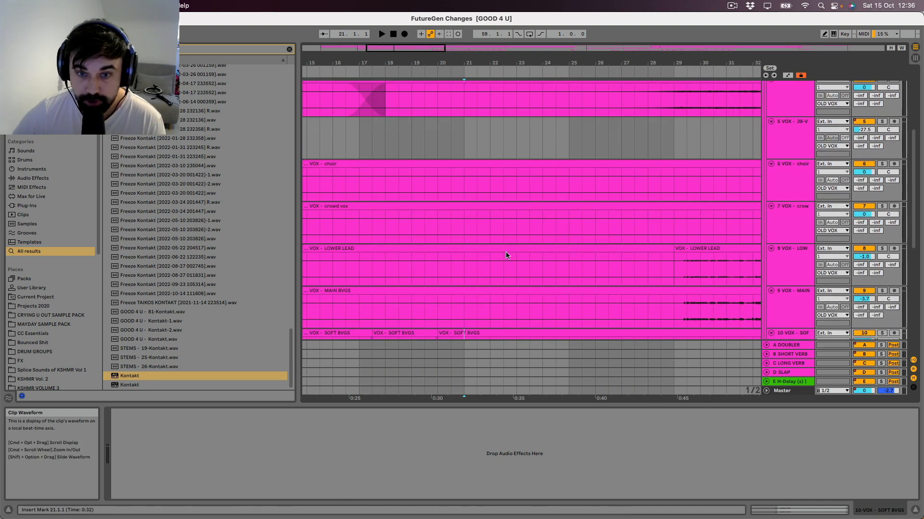
scroll("down", 3)
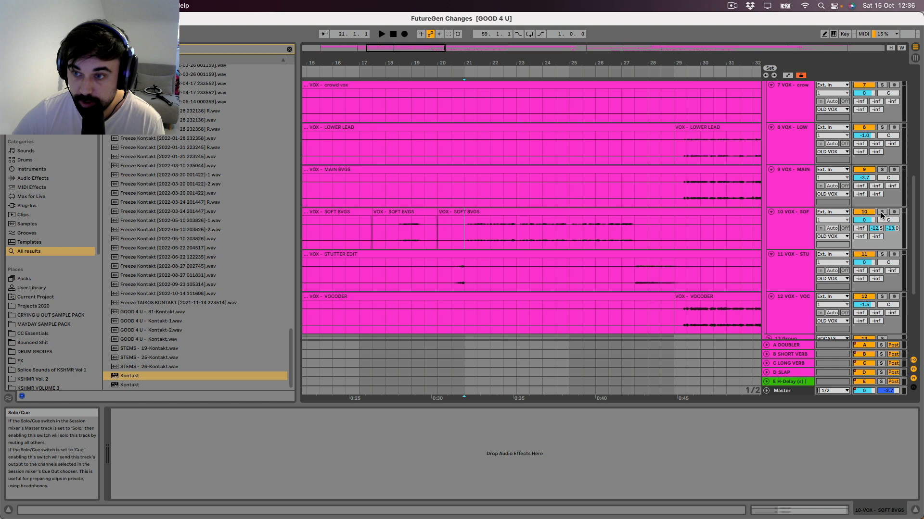
scroll("down", 3)
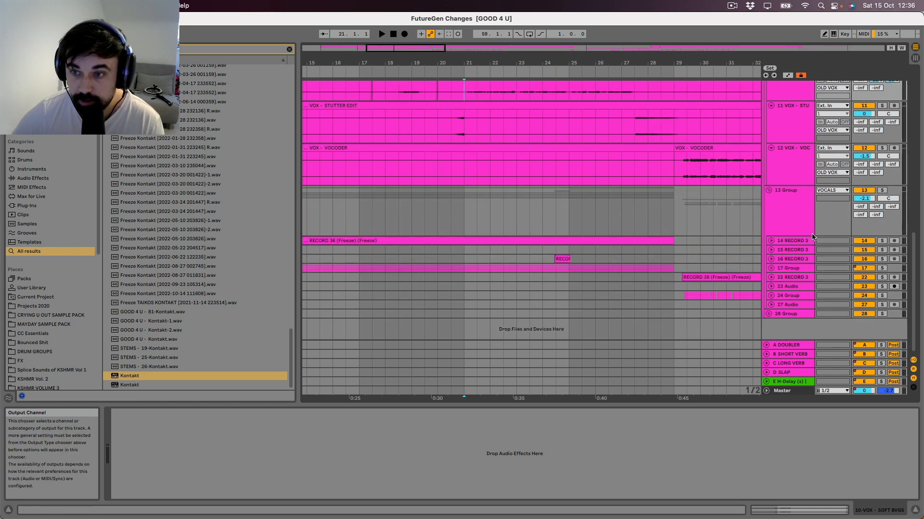
left_click(791, 241)
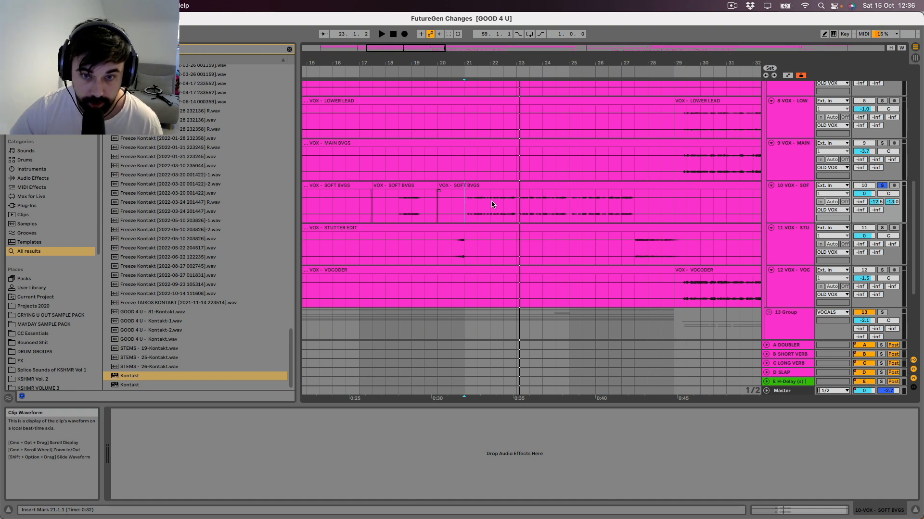
scroll("down", 3)
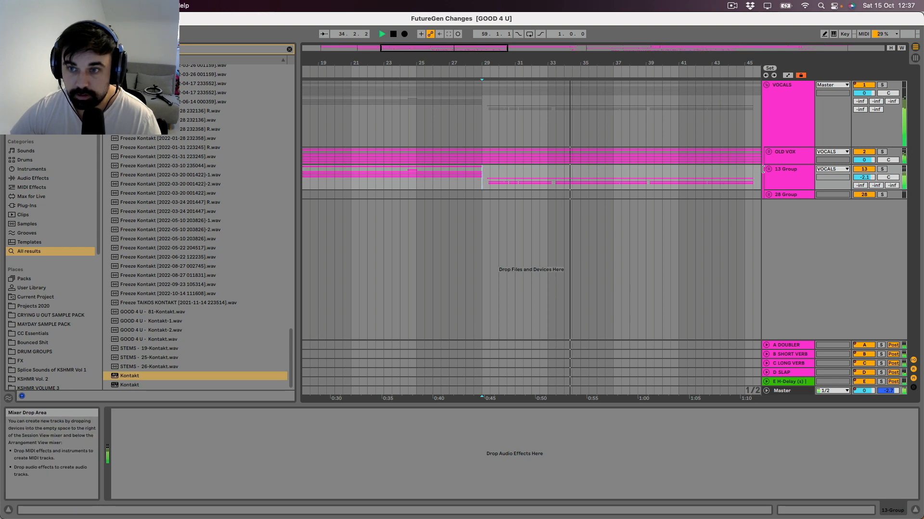
mouse_move(767, 154)
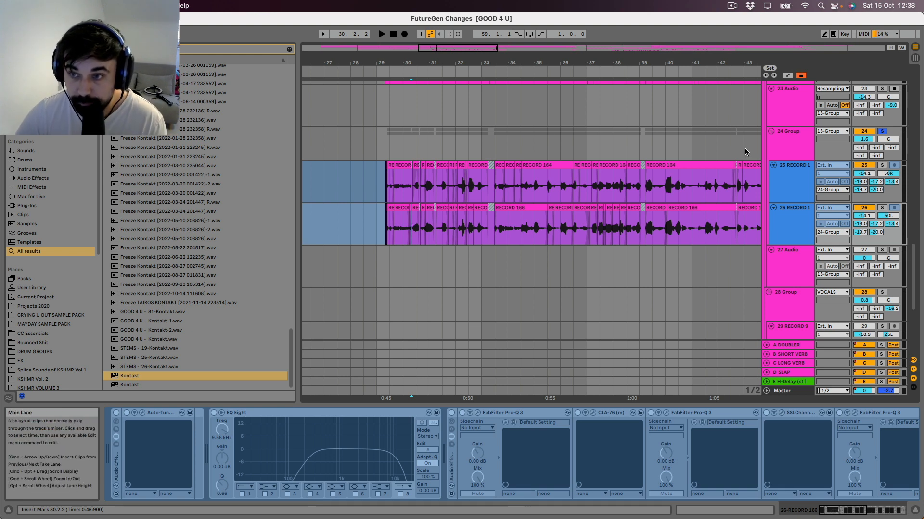
left_click(894, 176)
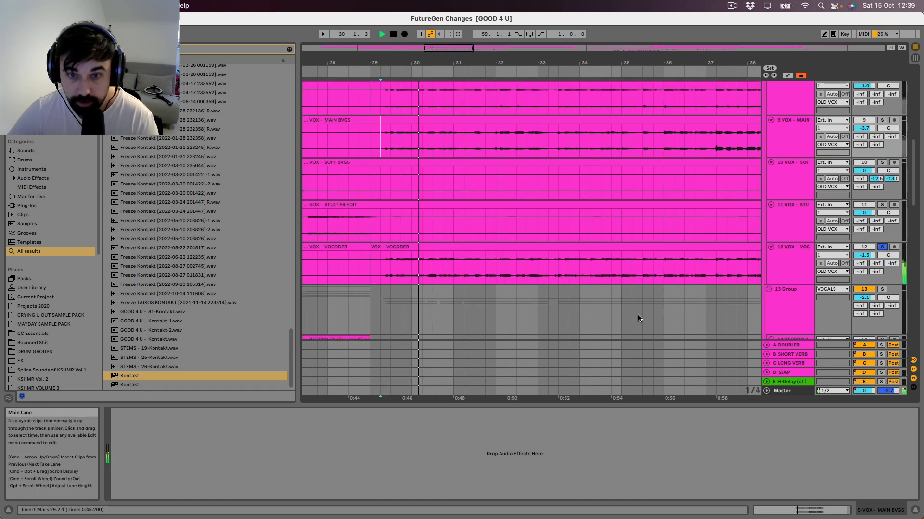
Solo the 7 VOX crowd vox layer and start playback from its section
scroll("down", 3)
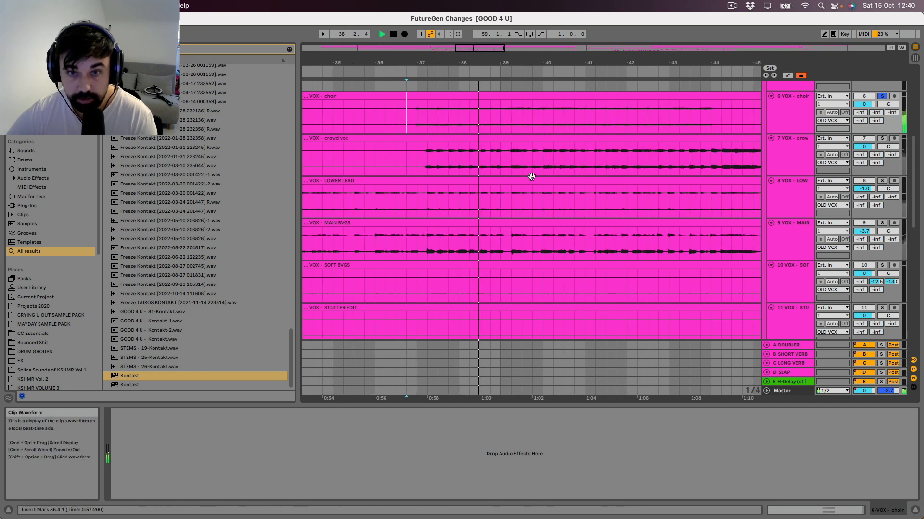
left_click(520, 188)
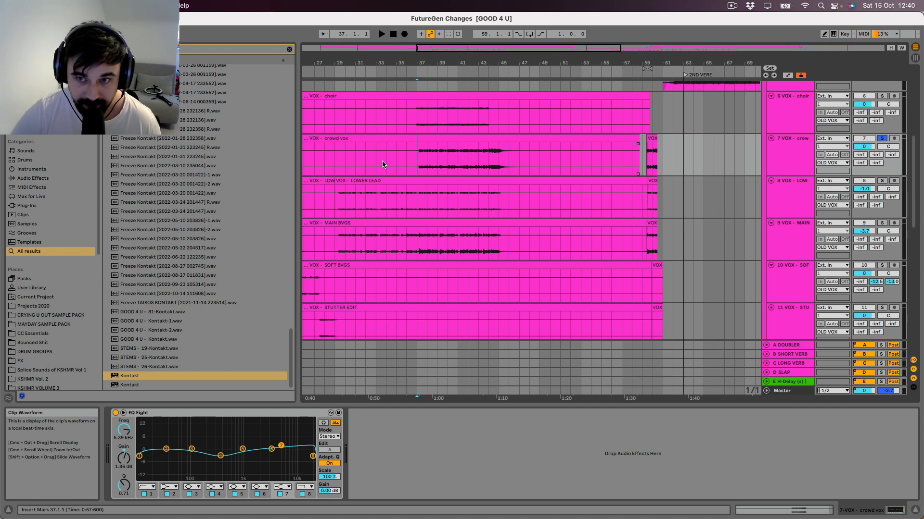
left_click(381, 34)
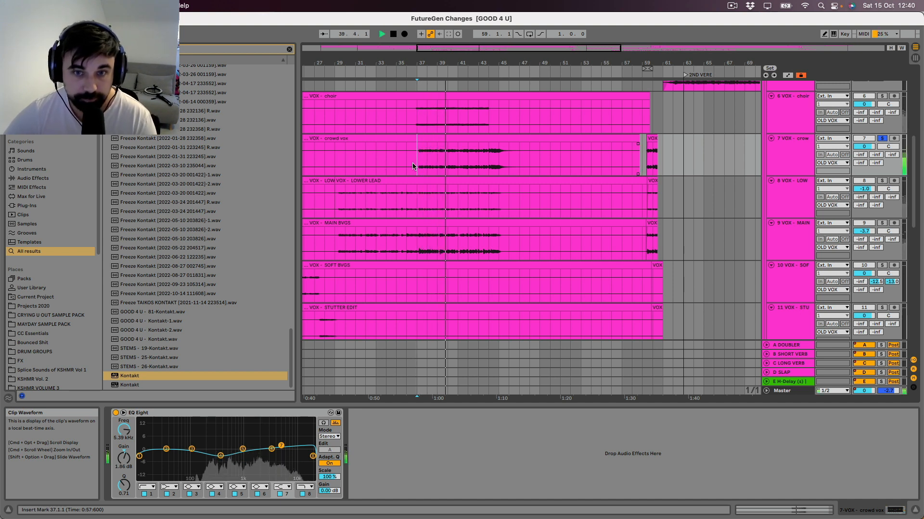
Audition the soloed crowd vox layer in the arrangement
left_click(409, 177)
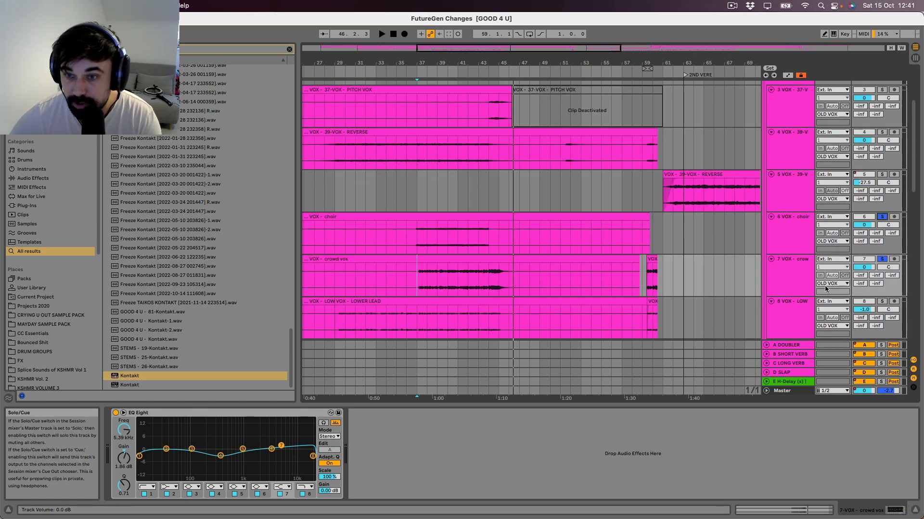
Scroll the arrangement to show the OLD VOX group with the 37-VOX and 39-VOX layers
scroll("down", 3)
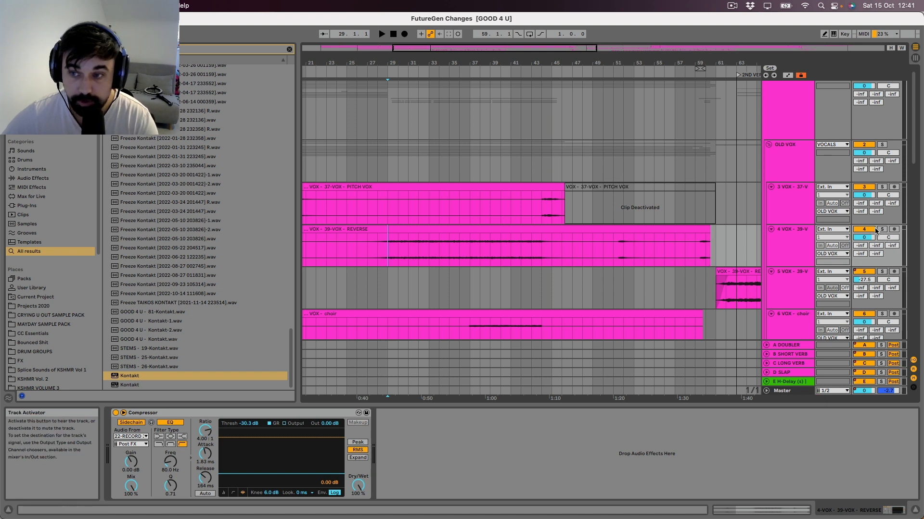
Collapse the layers into the VOCALS group and play the song from bar 43
left_click(881, 229)
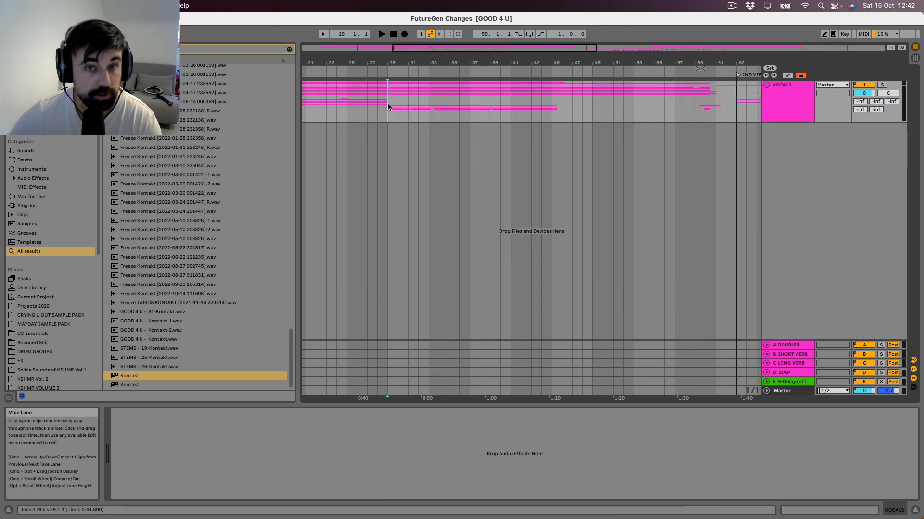
left_click(381, 33)
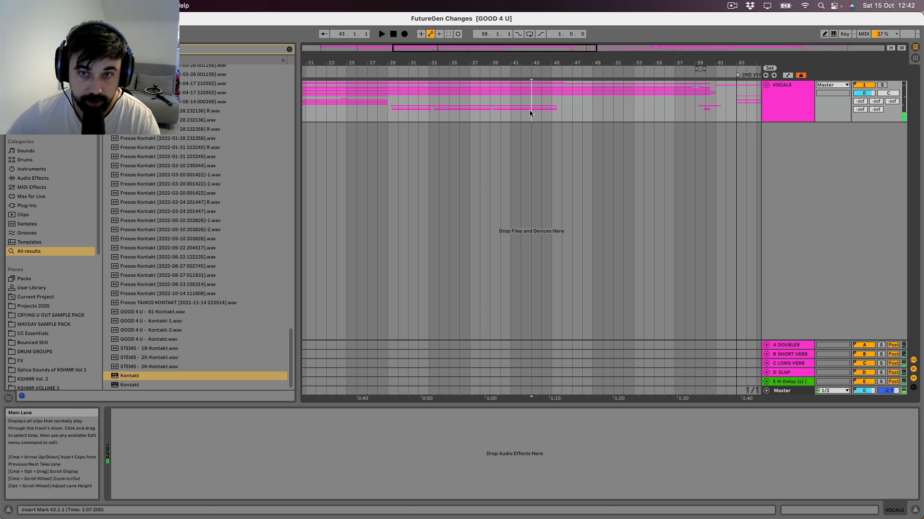
left_click(381, 34)
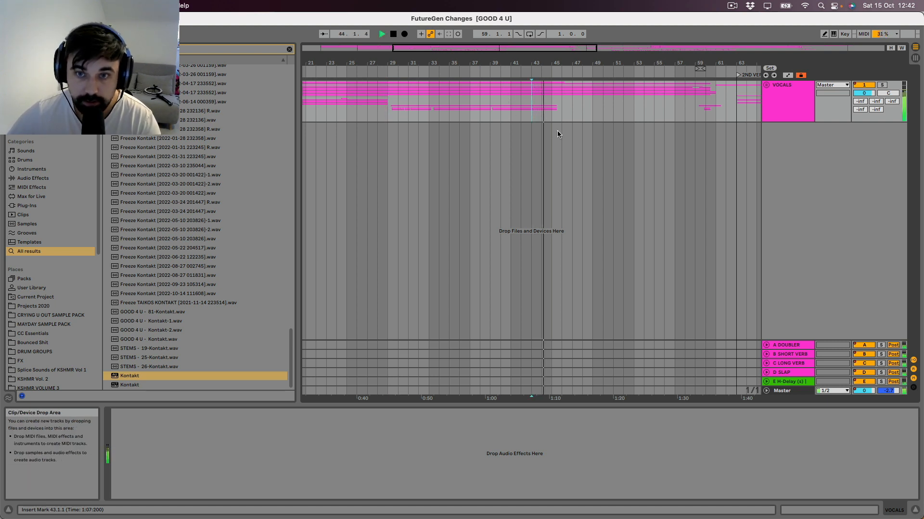